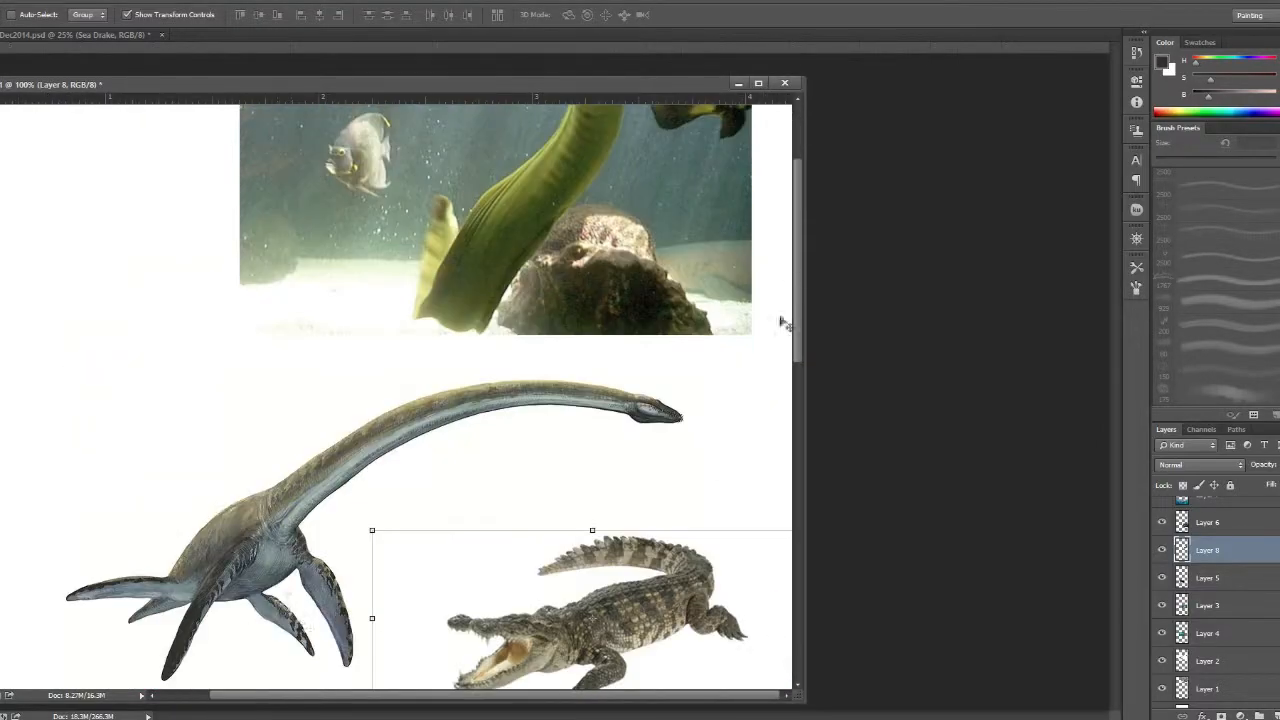
Scroll down through the reference photo board.
scroll(down, 3)
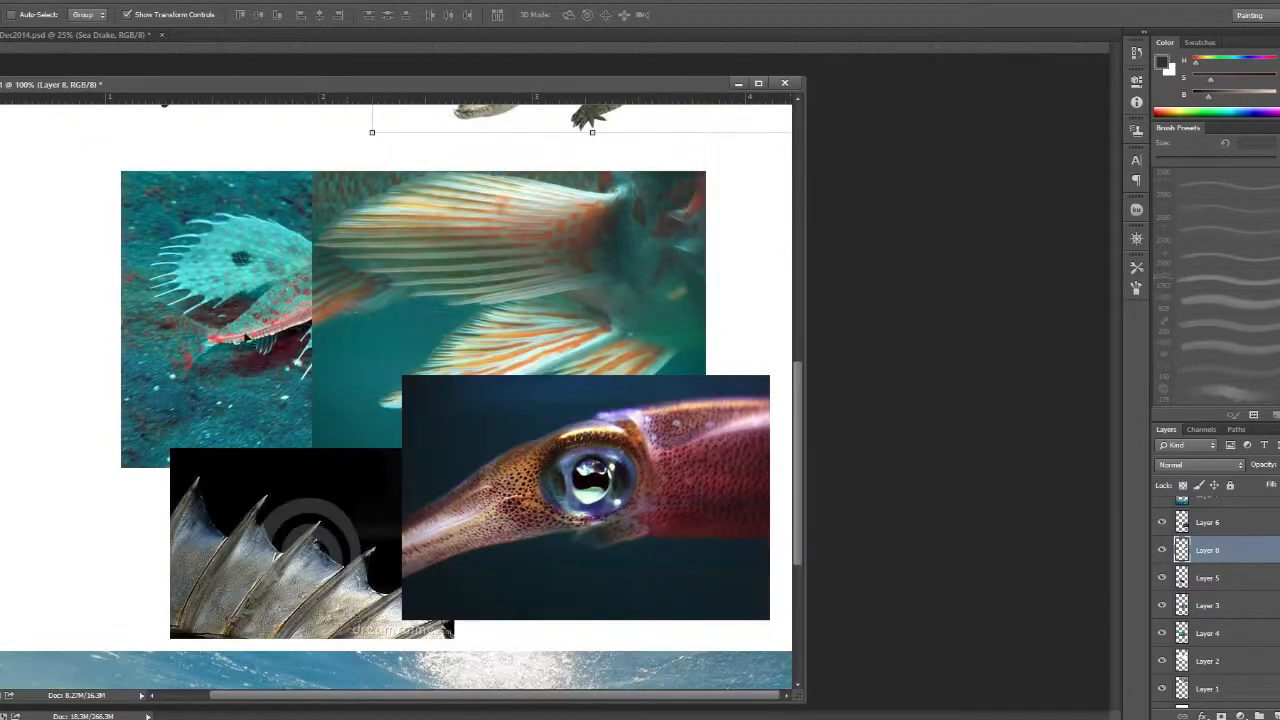
scroll(down, 3)
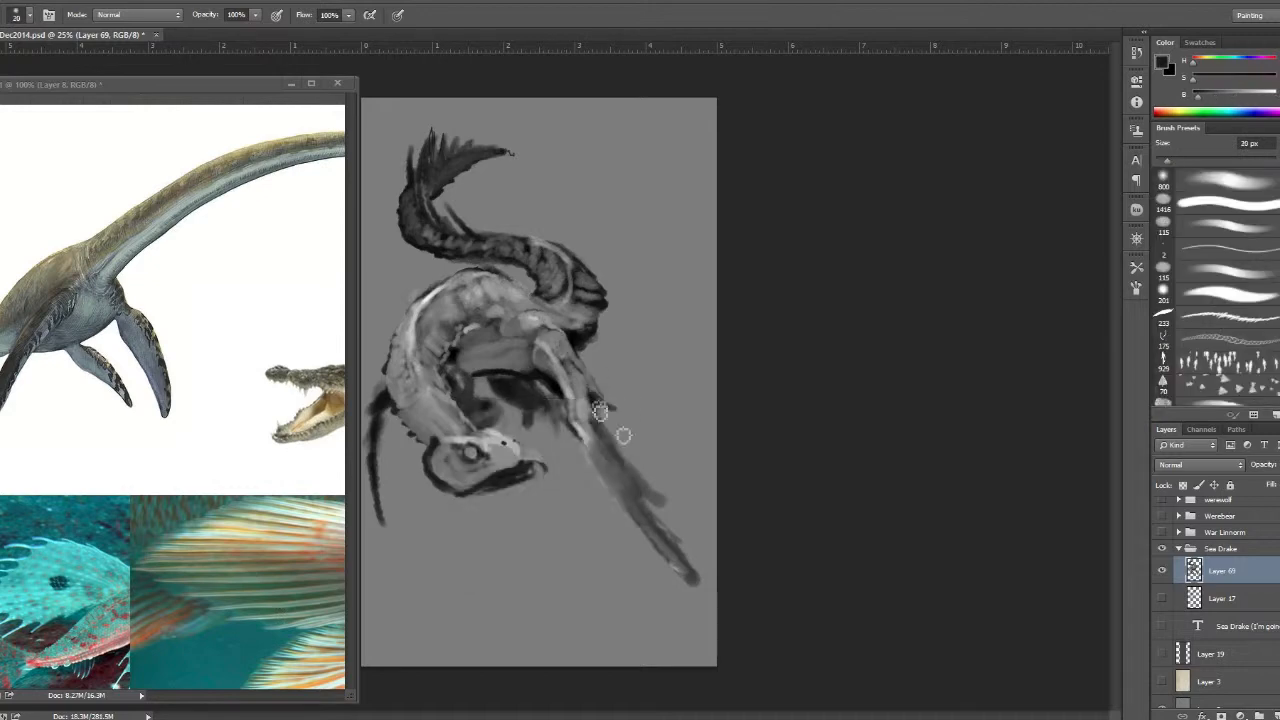
Paint the clawed forelimb, open jaw with teeth, and long whisker strands trailing from the jaw.
drag(595, 410, 385, 400)
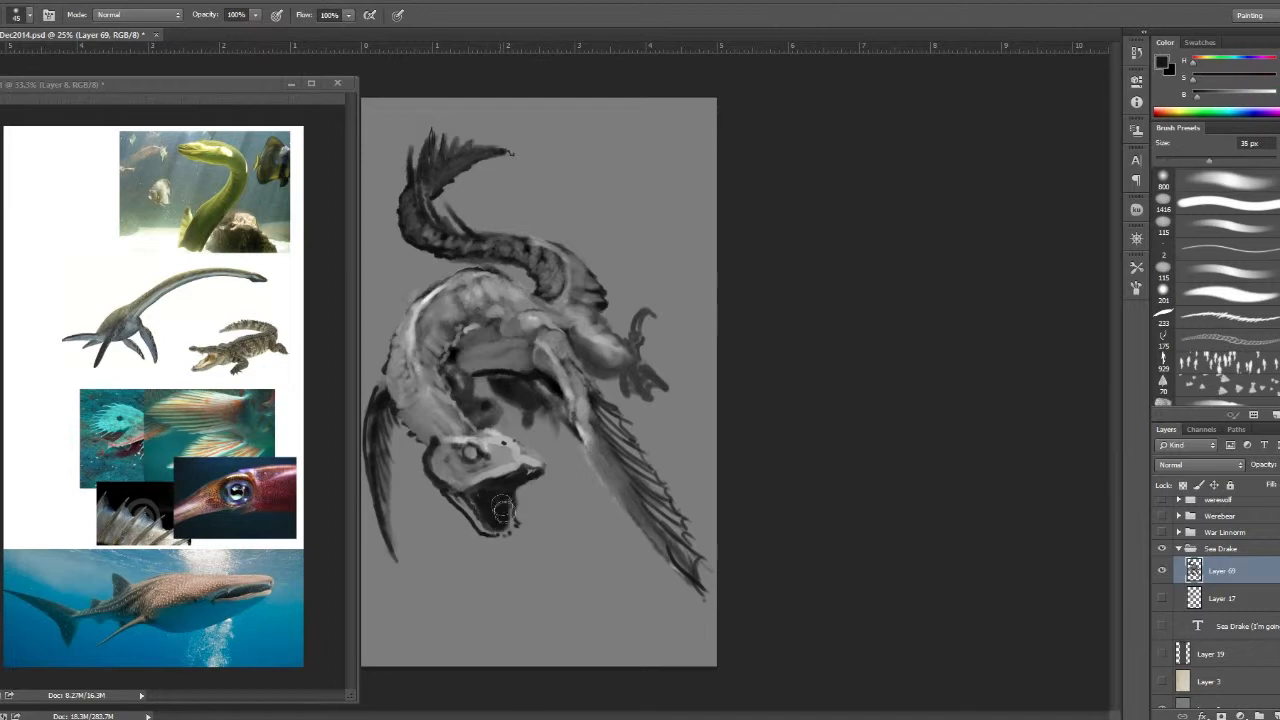
drag(500, 510, 500, 535)
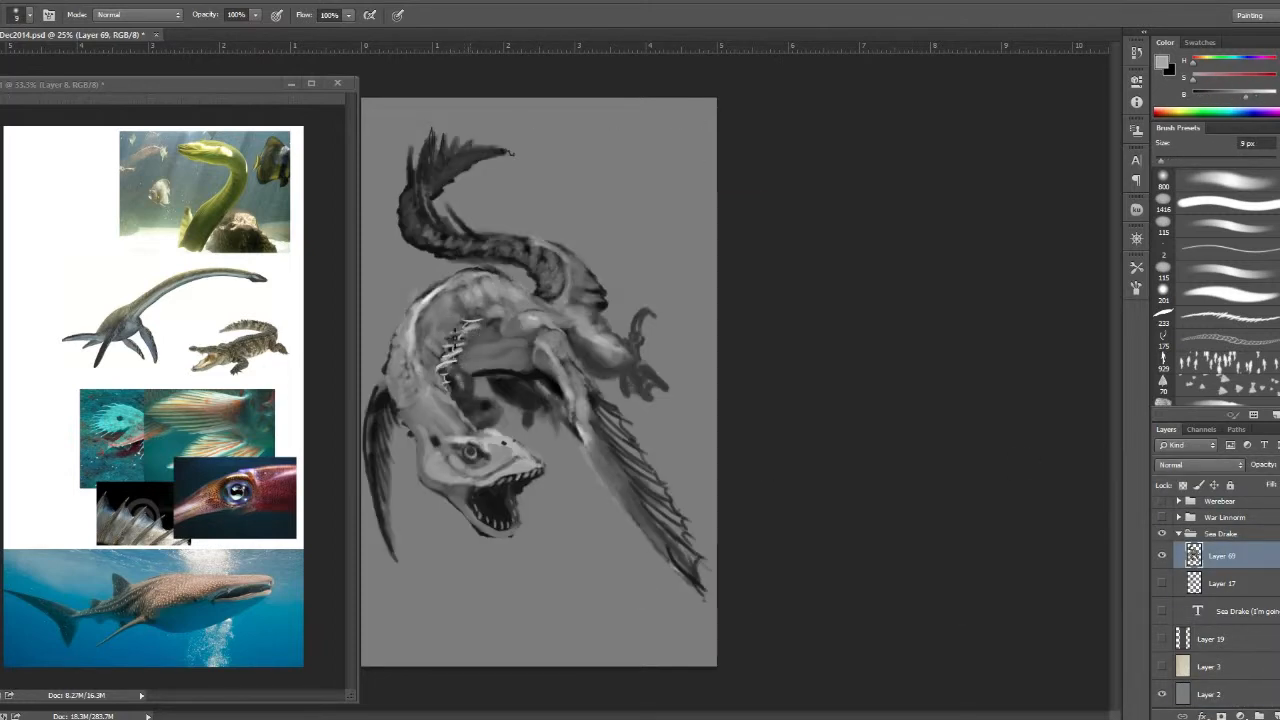
click(487, 328)
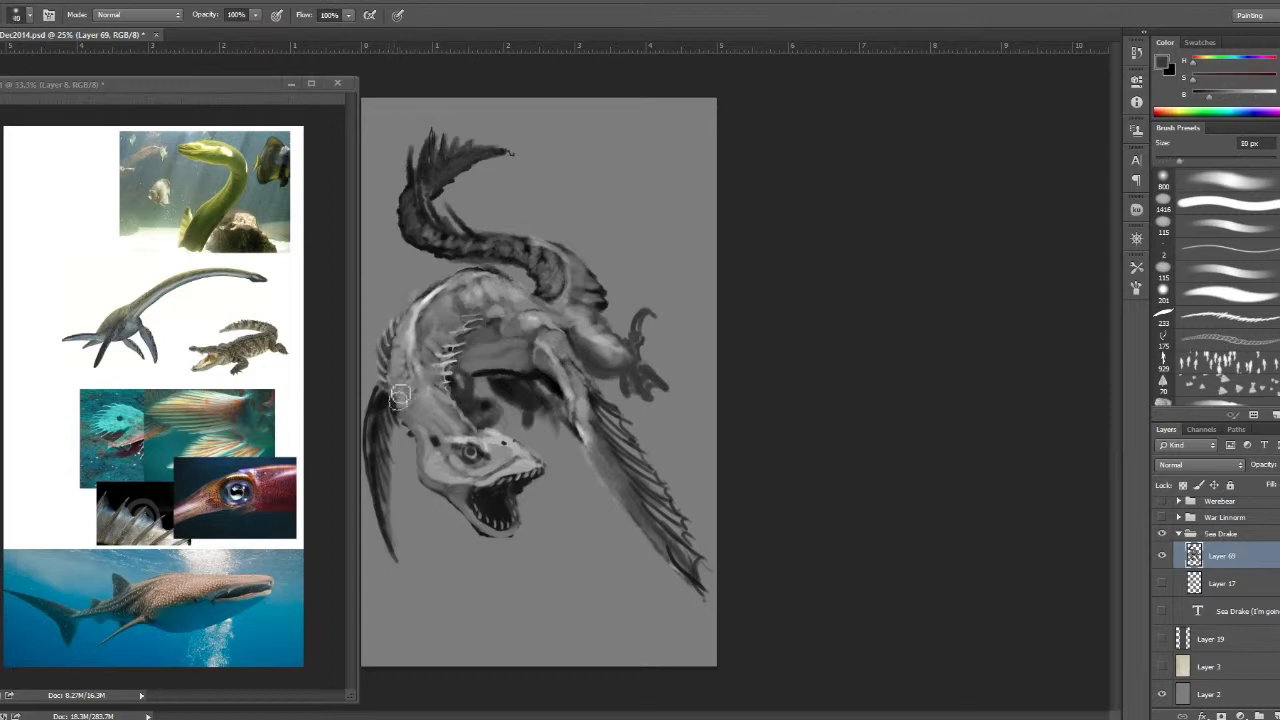
drag(400, 395, 480, 435)
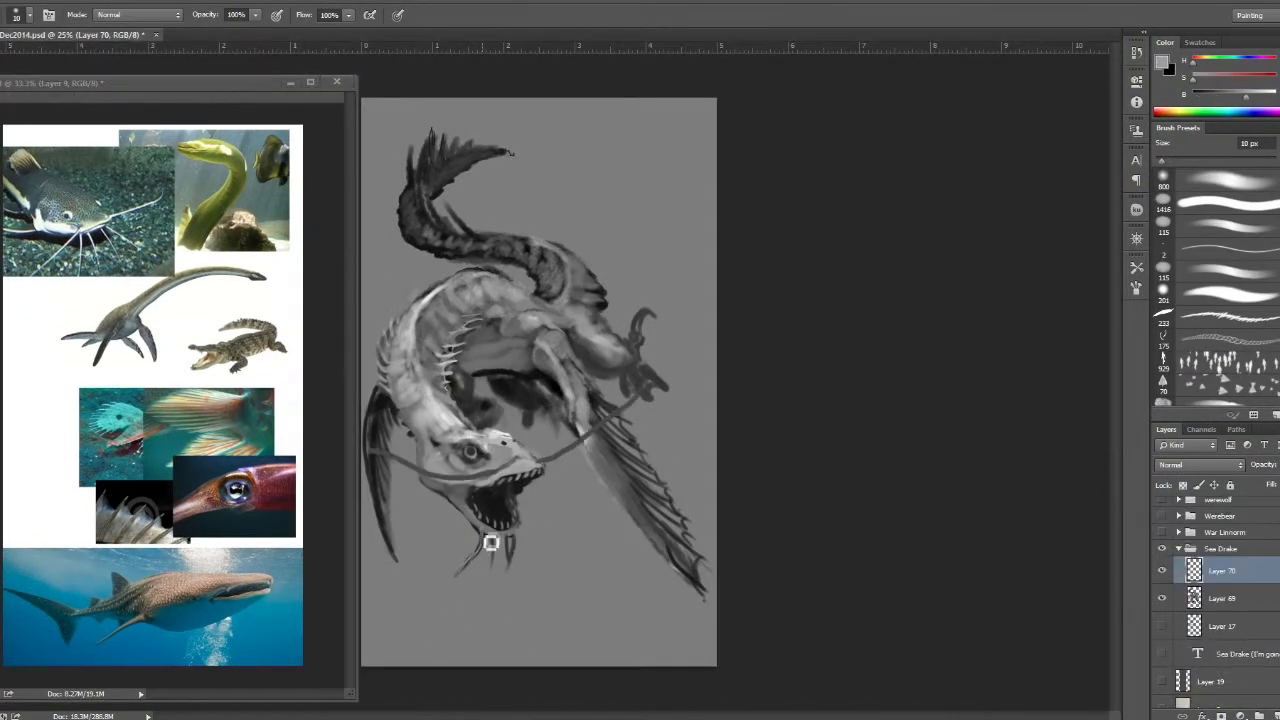
Refine the drake's head and spiny back on a new layer.
click(1220, 598)
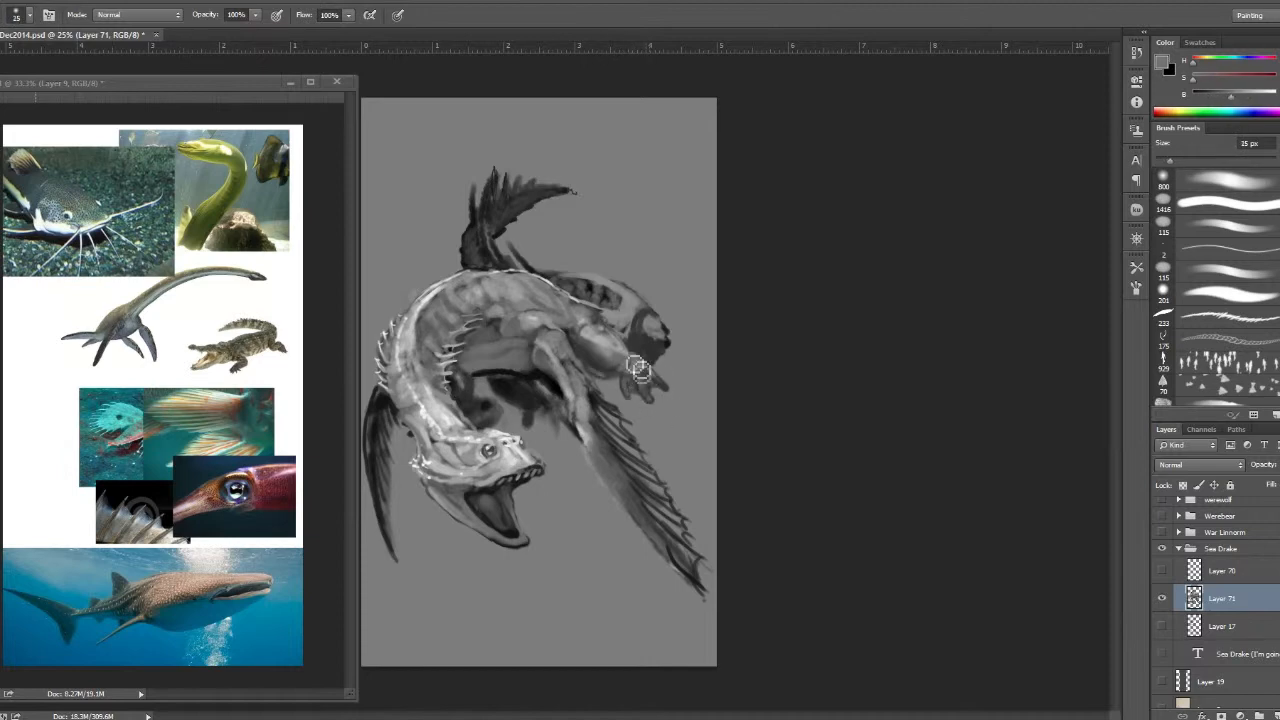
drag(640, 370, 540, 445)
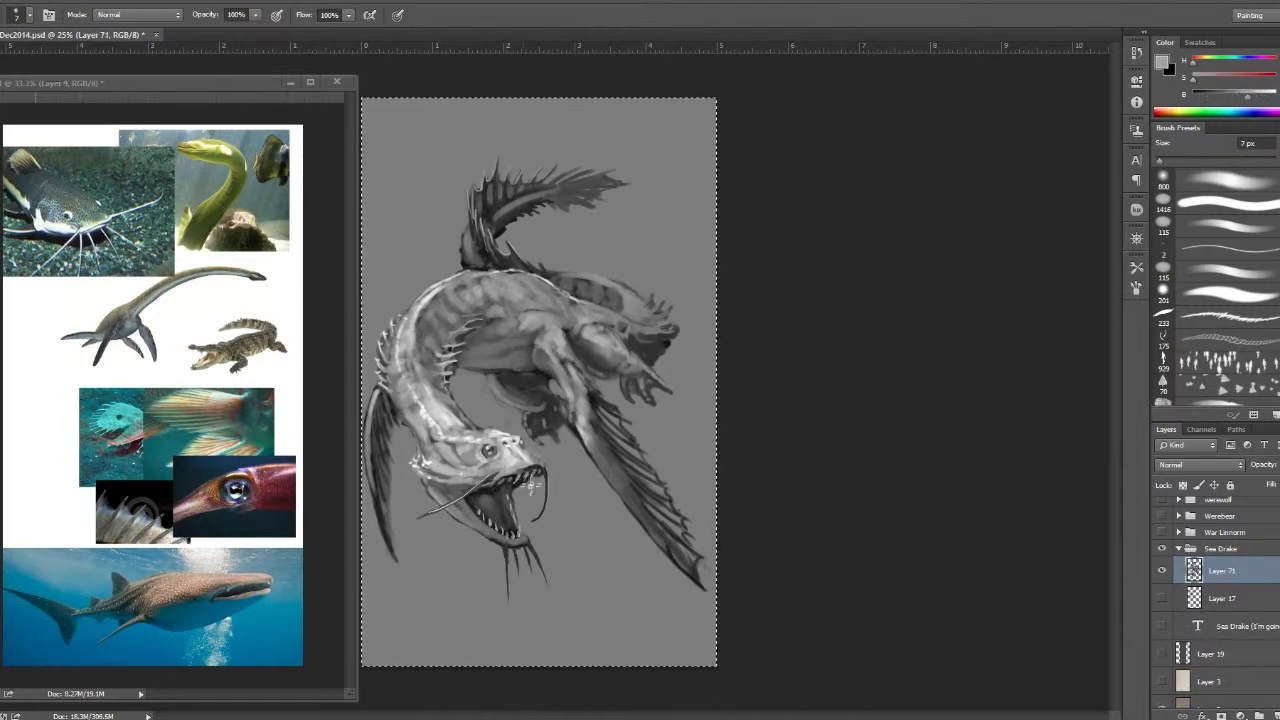
Test a stroke with the custom scale brush and adjust its Transfer opacity behaviour.
drag(600, 410, 695, 555)
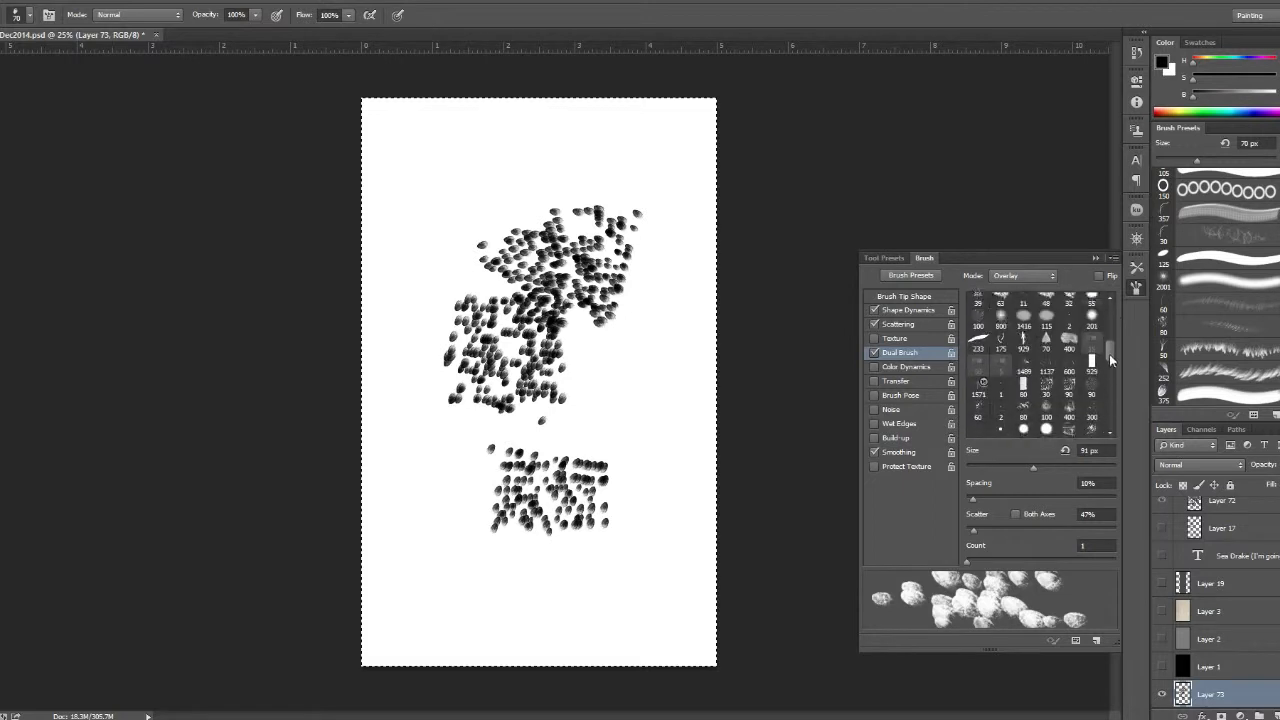
click(896, 380)
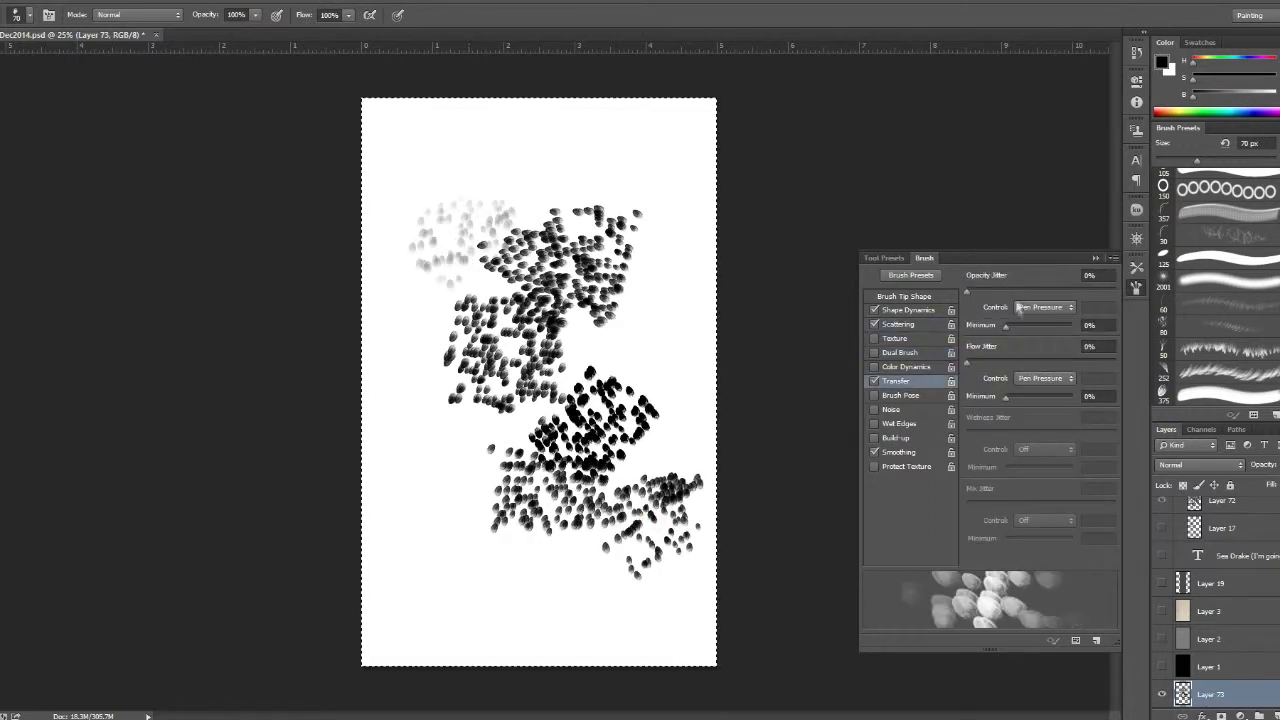
click(908, 310)
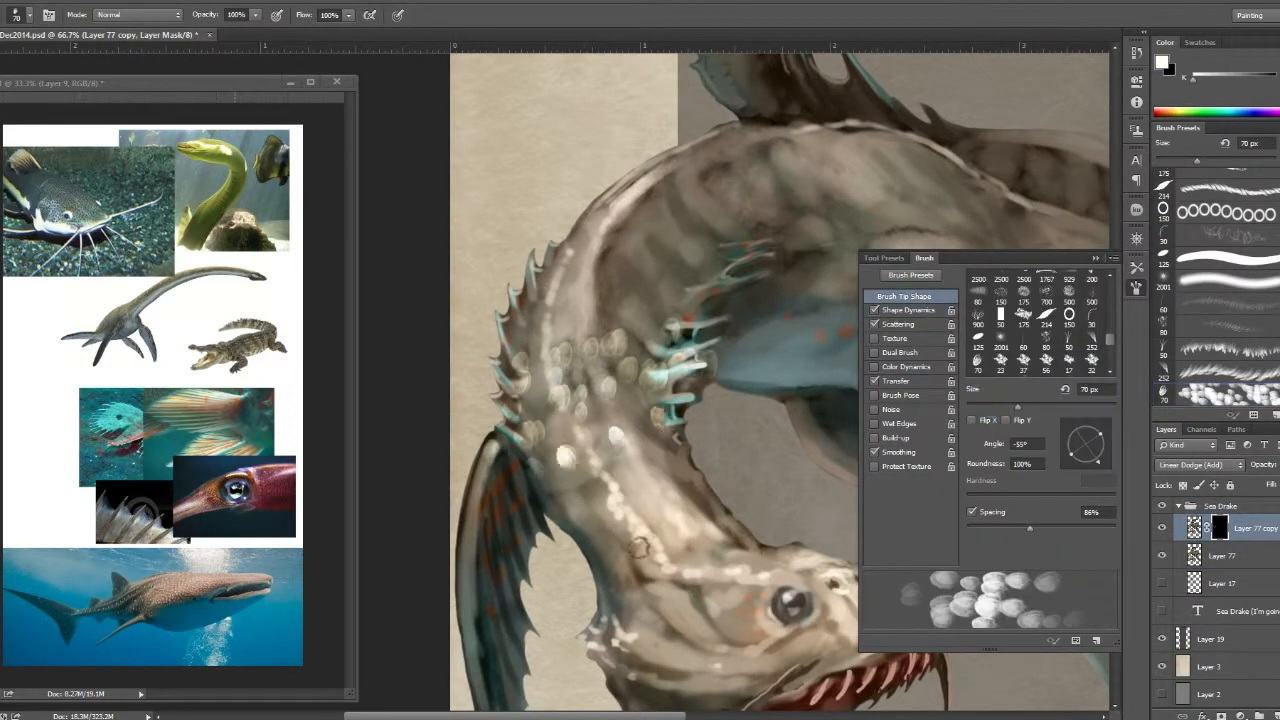
Raise the scale brush's Scatter and Count, delete the unwanted preset, and vary dab size.
click(897, 323)
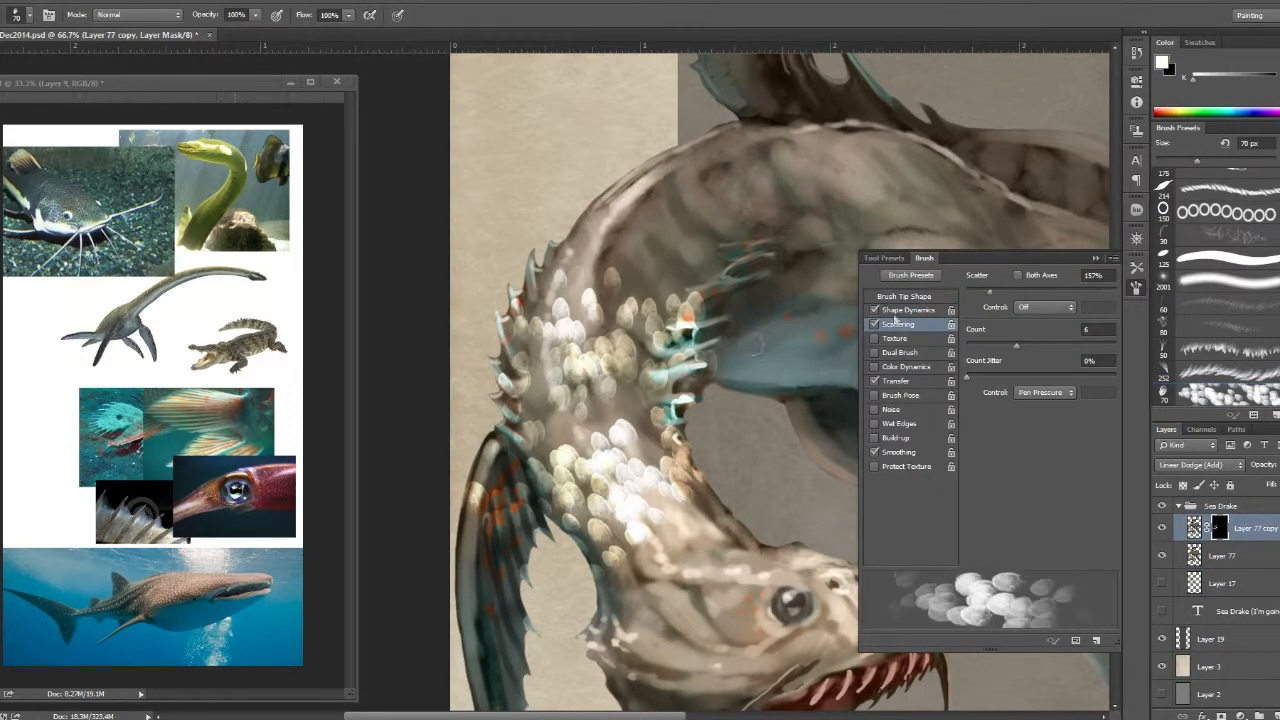
click(1096, 640)
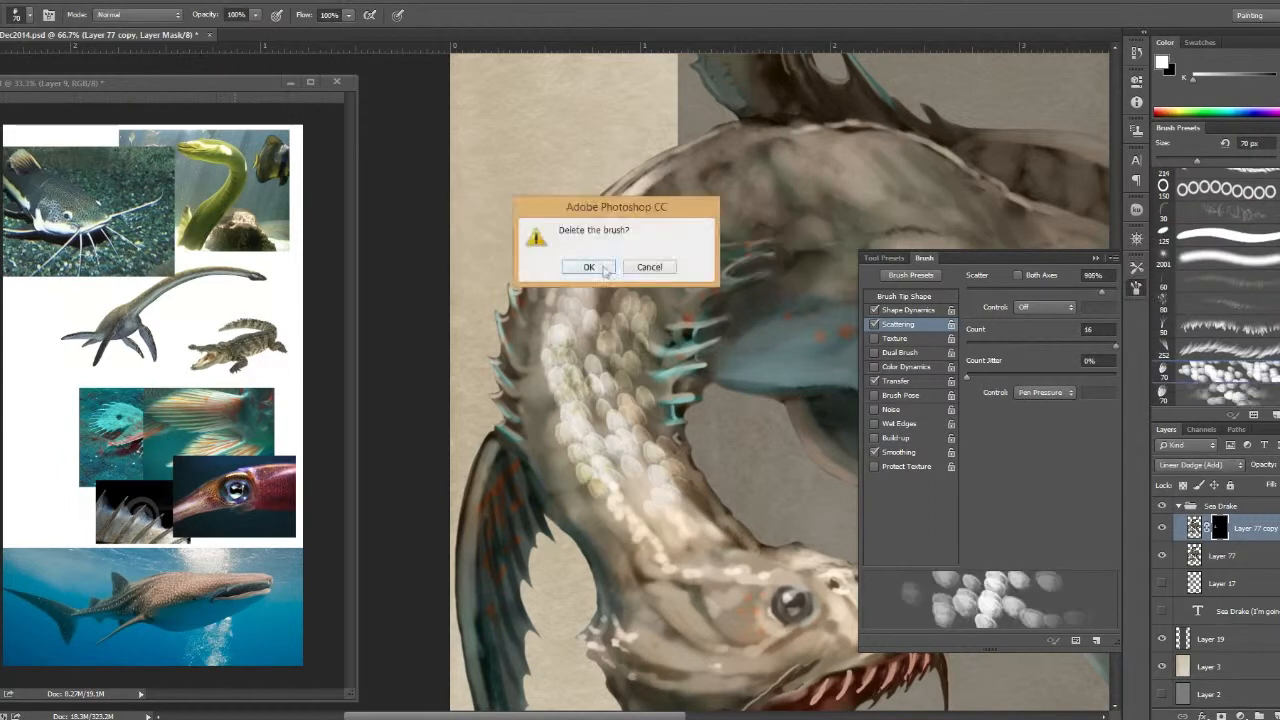
click(588, 267)
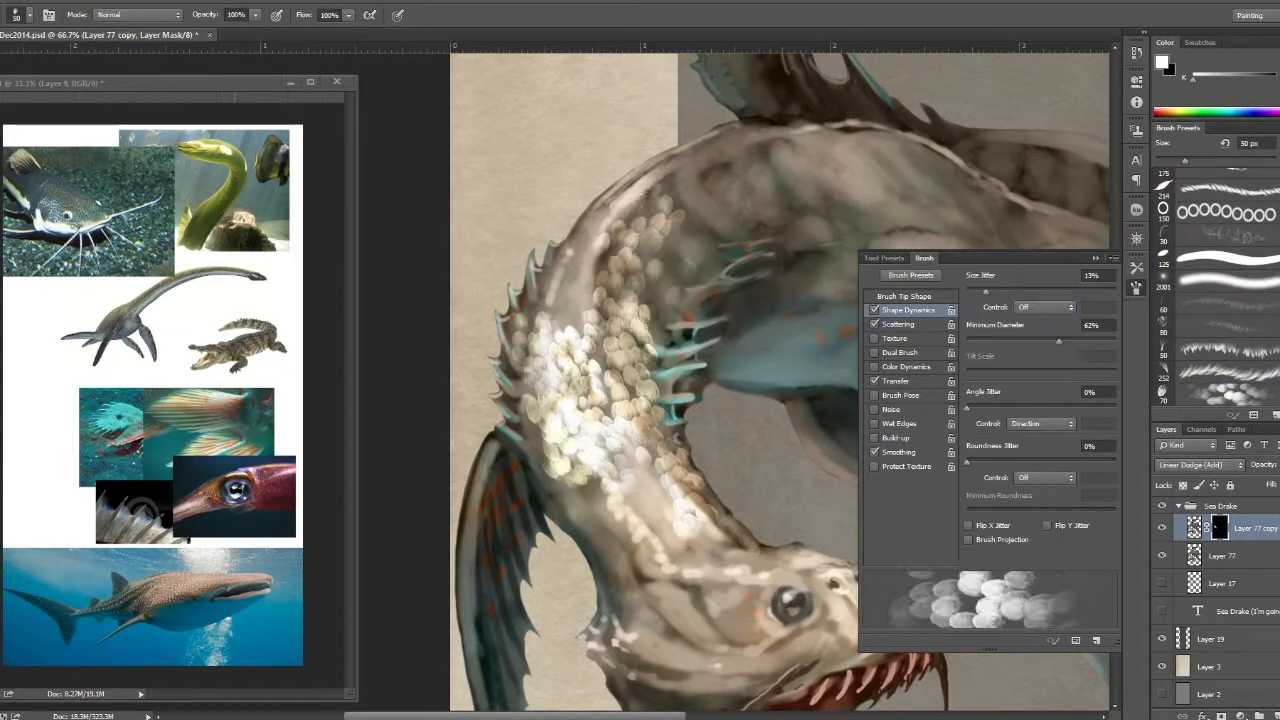
click(898, 324)
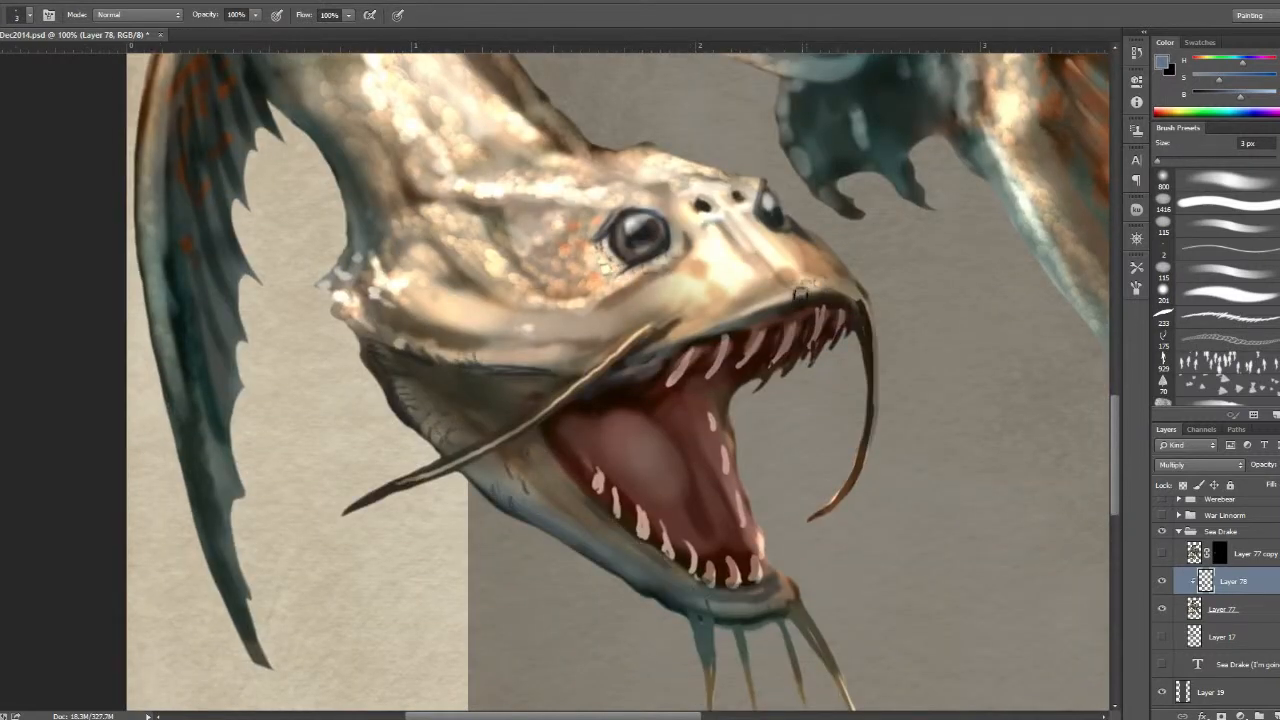
Paint pale detail and shading onto the drake's teeth.
drag(800, 300, 620, 495)
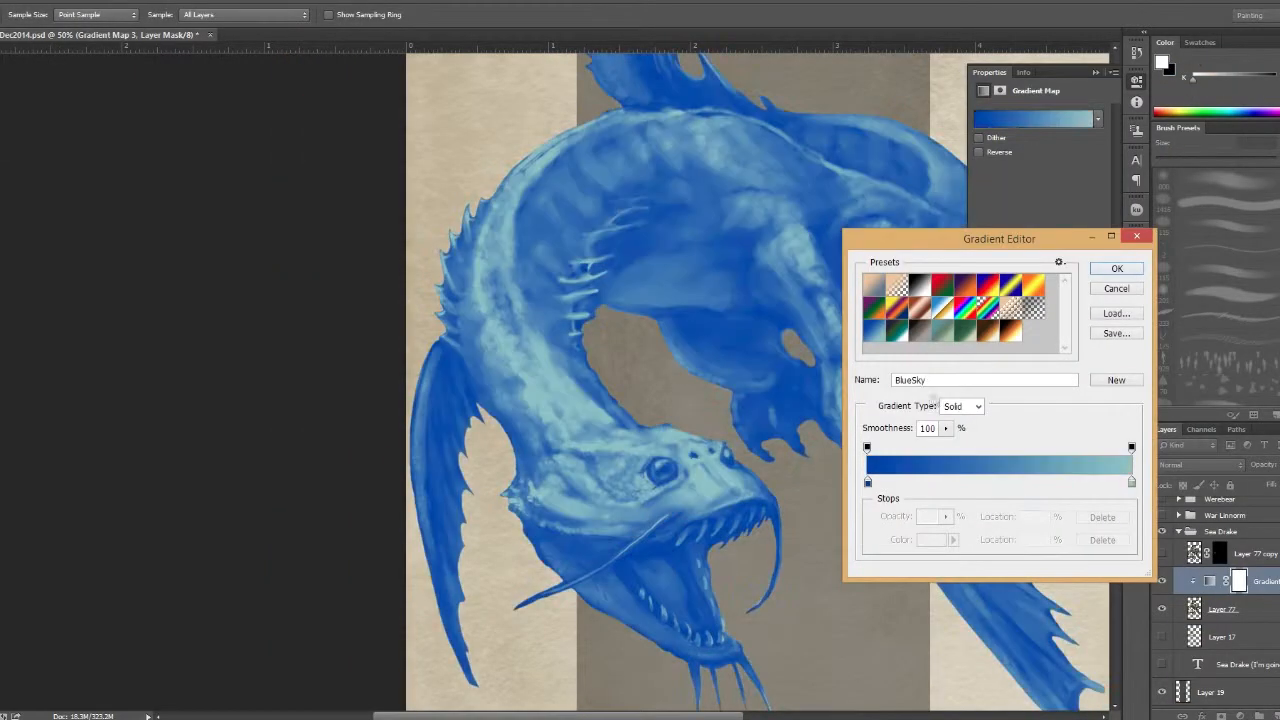
Accept the blue-green gradient and set the gradient map layer to Soft Light.
click(1116, 268)
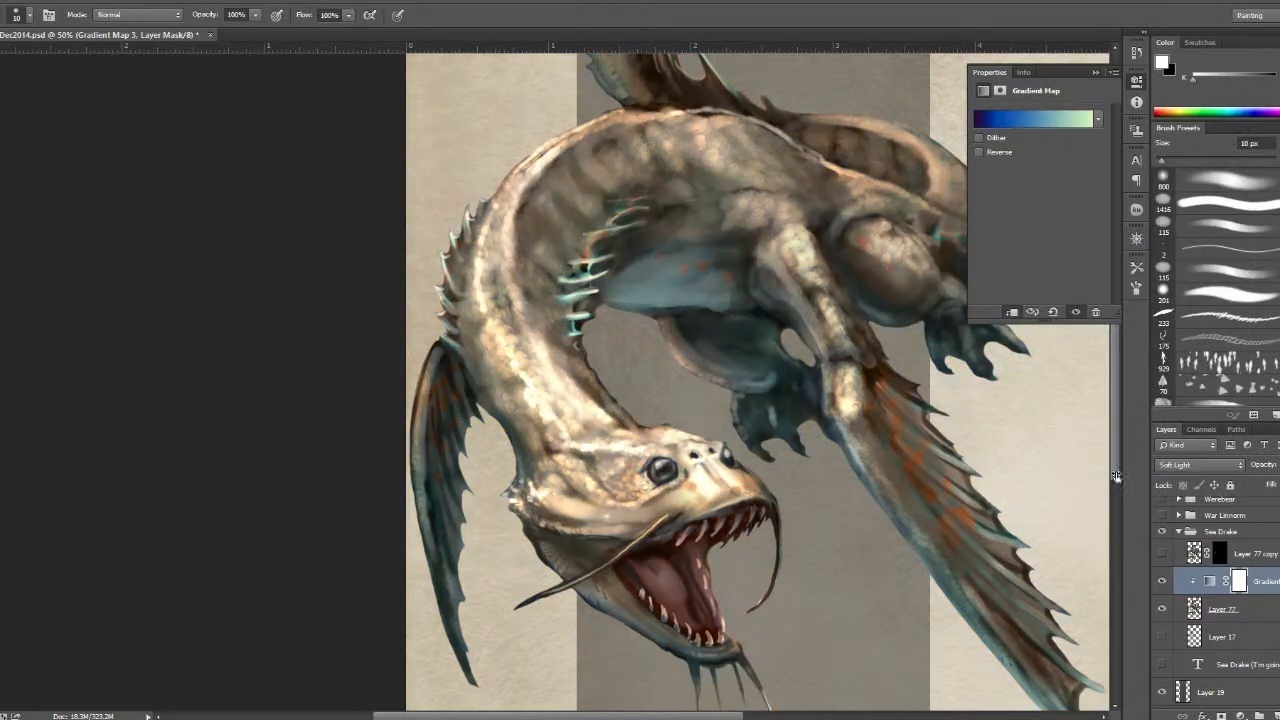
click(1035, 119)
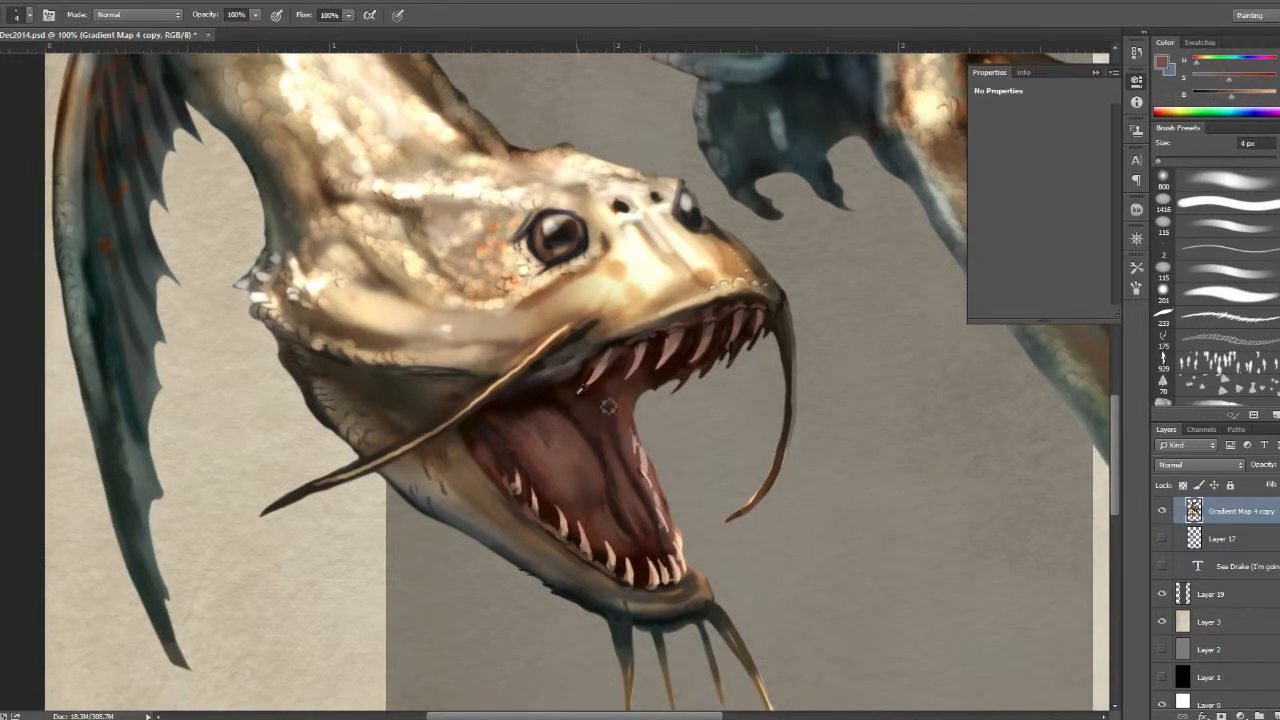
Paint shading inside the merged drake's mouth and around its teeth.
drag(607, 405, 663, 518)
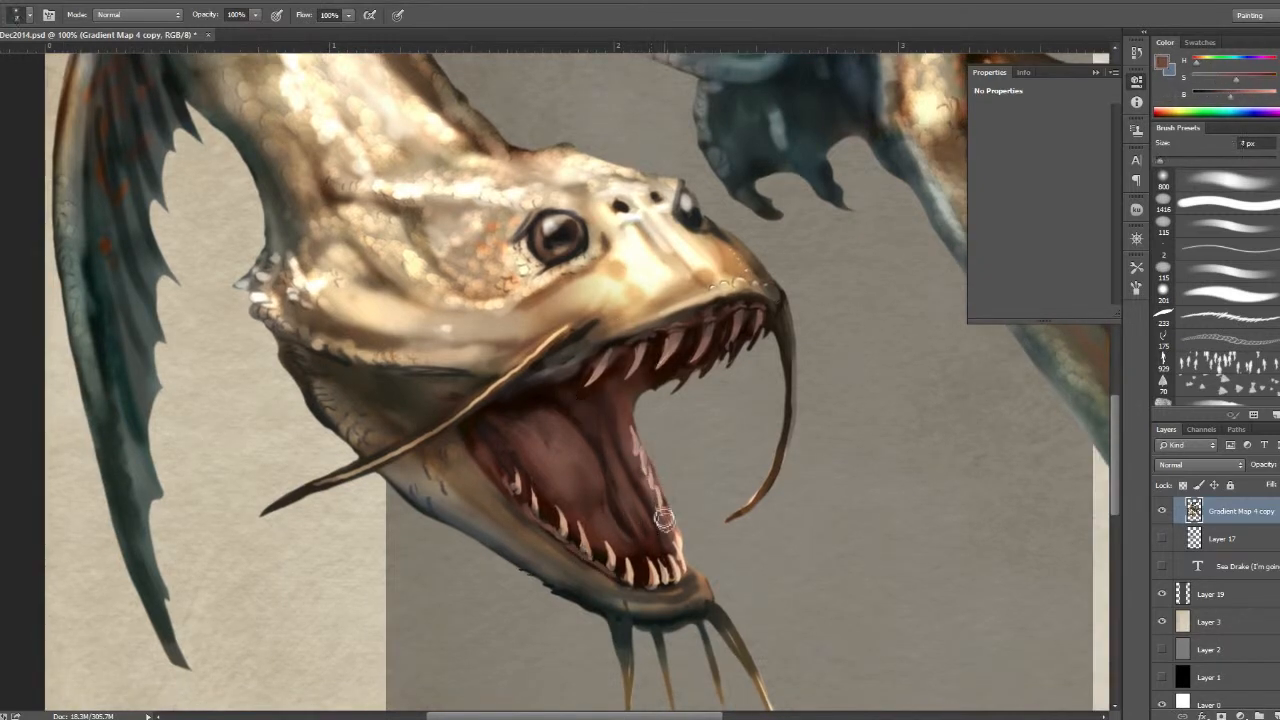